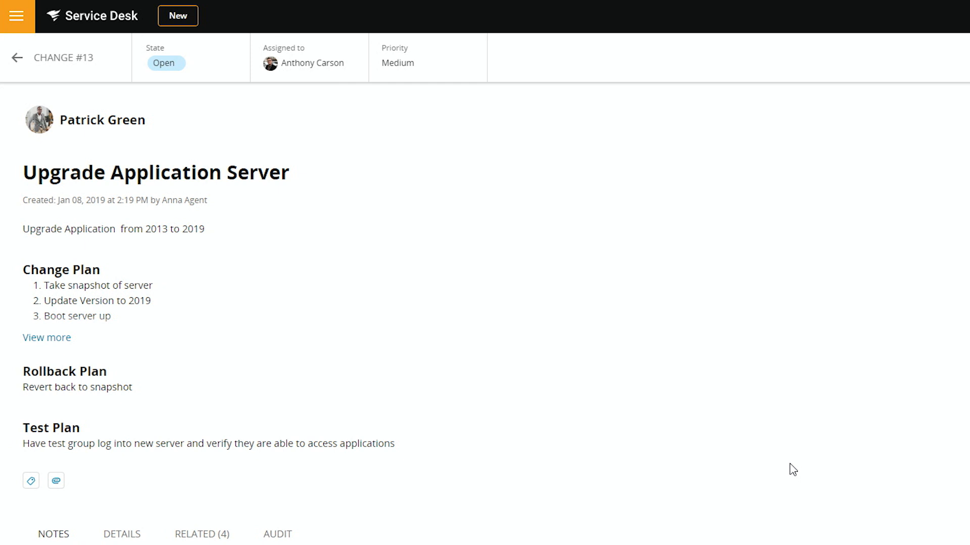
# Show change #13's detail fields down to Planned Start/End, Deployed: Yes and Deployment Team
pyautogui.scroll(-3)
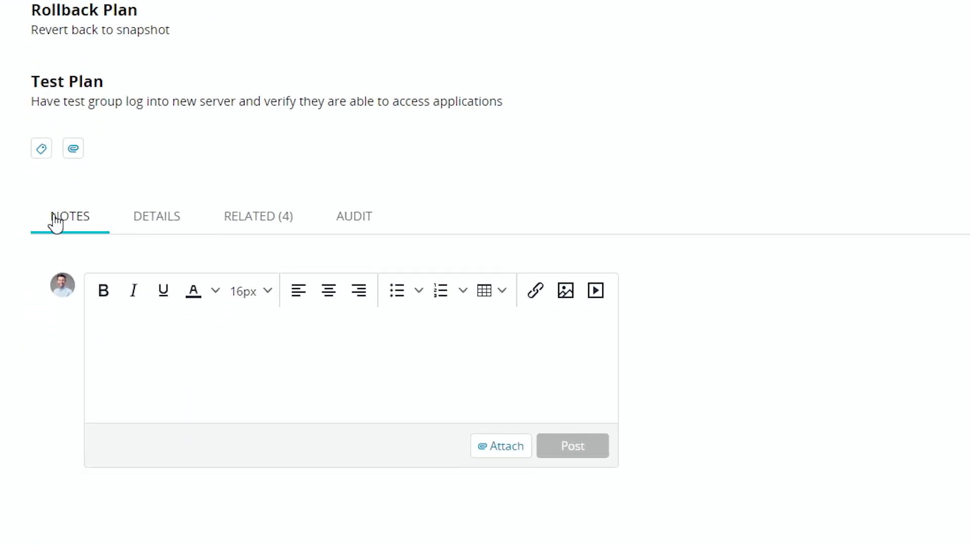
pyautogui.click(156, 216)
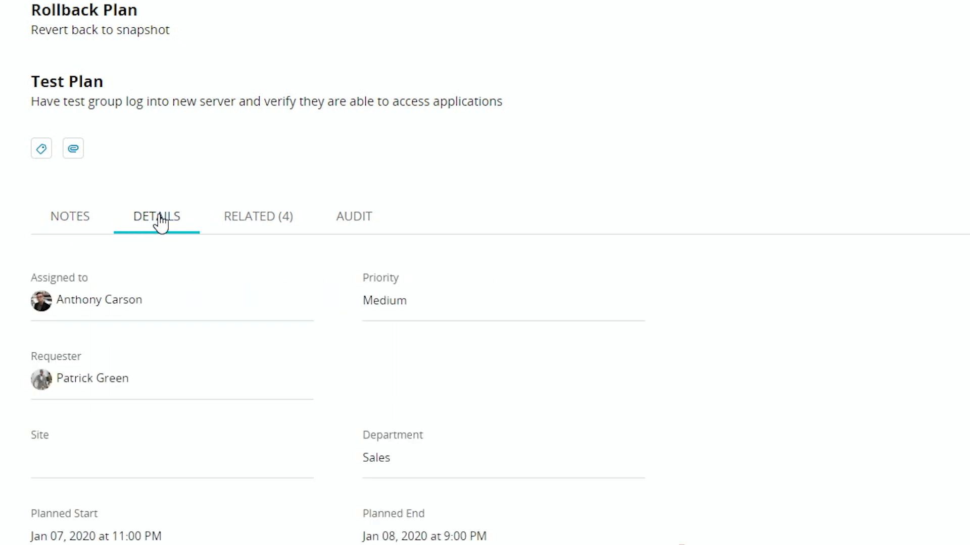
pyautogui.scroll(-3)
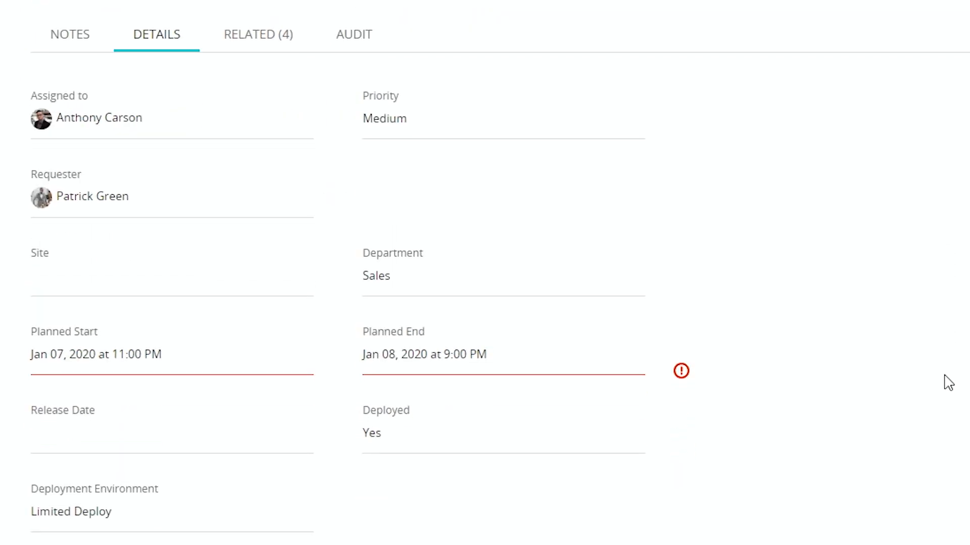
pyautogui.scroll(-3)
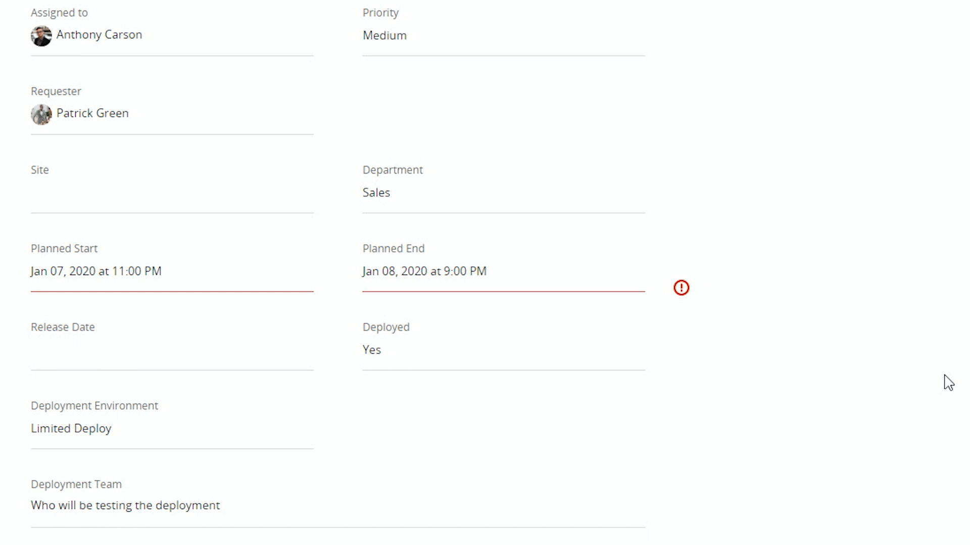
pyautogui.moveTo(510, 278)
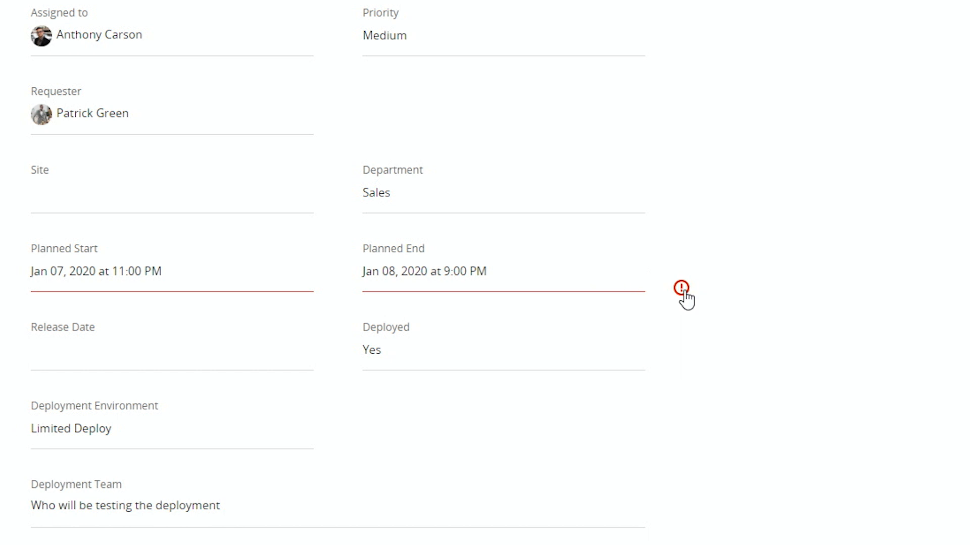
pyautogui.click(680, 288)
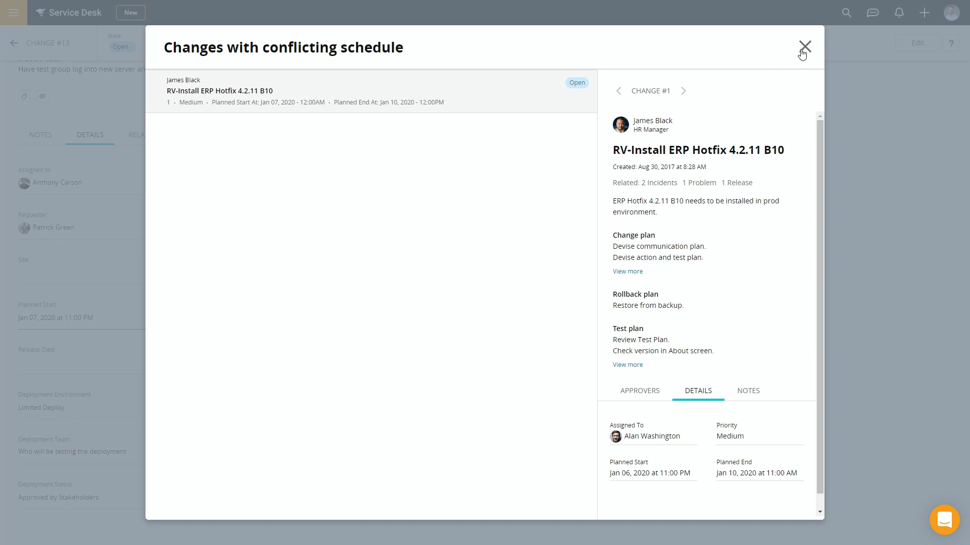
pyautogui.click(805, 46)
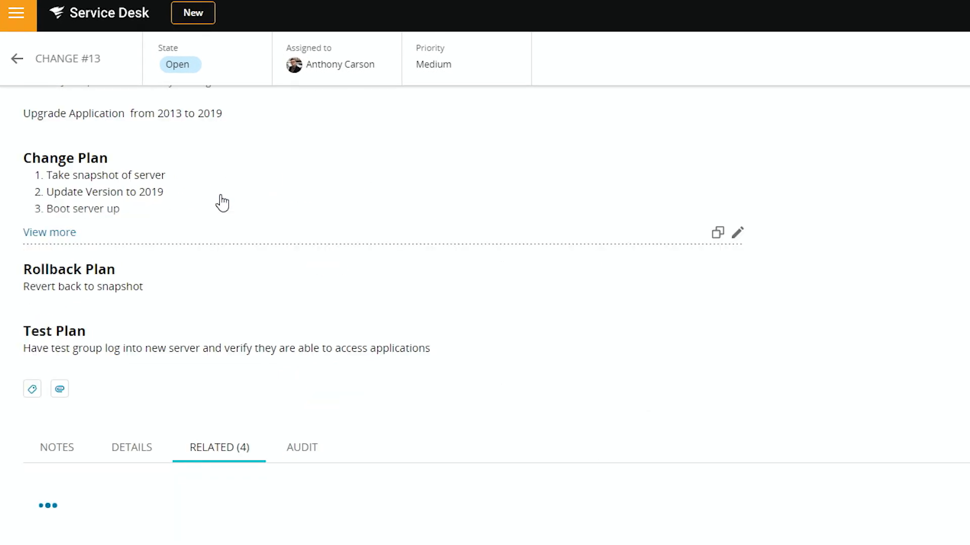
# Scroll through the related problem, Q1 Release and two Domain Server configuration items
pyautogui.scroll(-3)
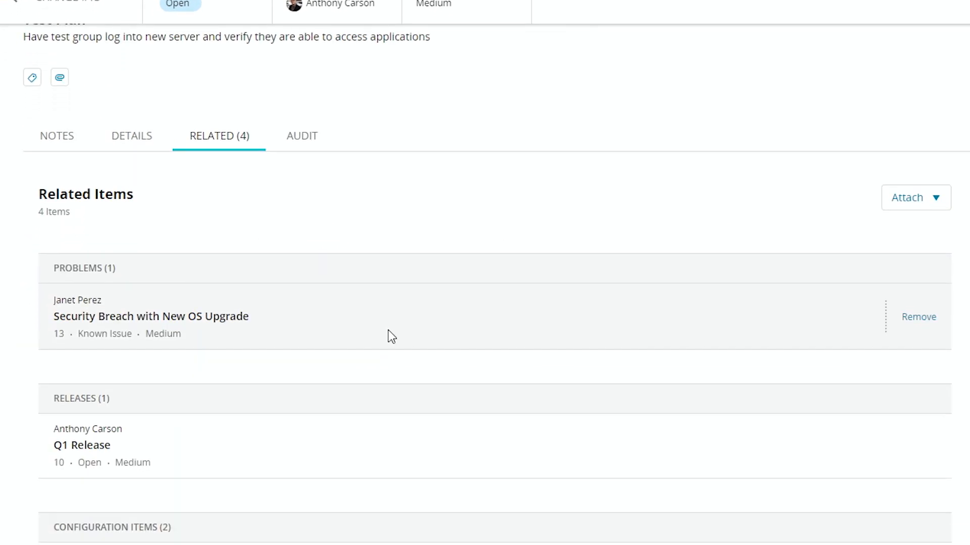
pyautogui.scroll(-3)
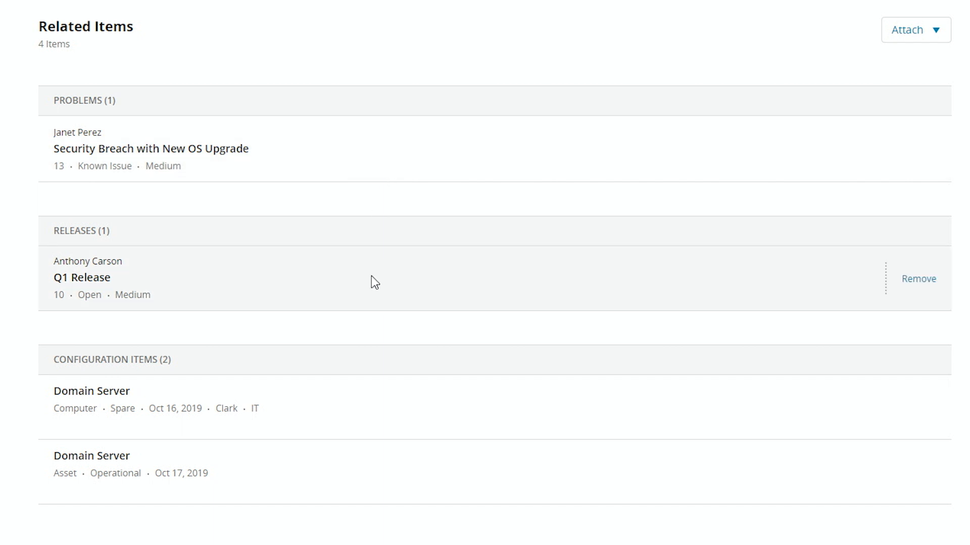
pyautogui.moveTo(364, 459)
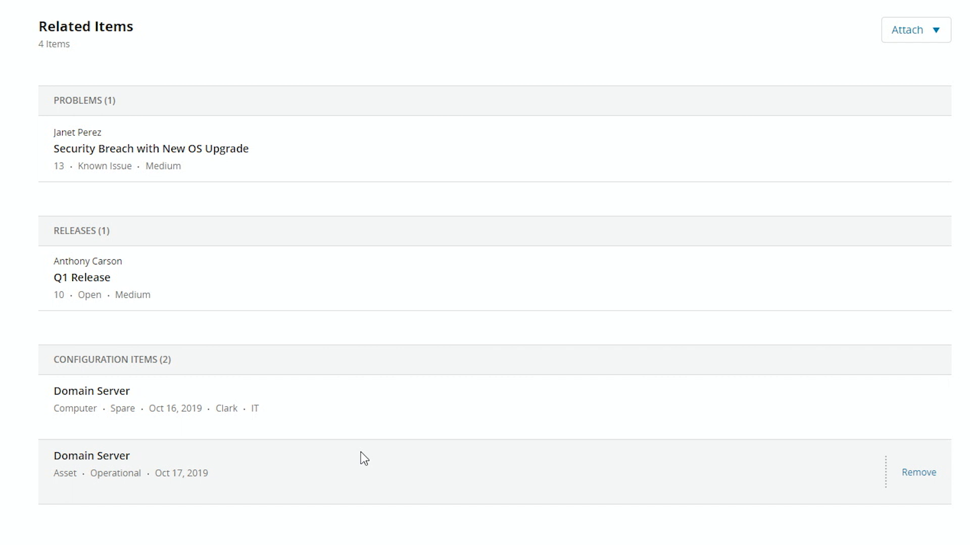
pyautogui.moveTo(908, 335)
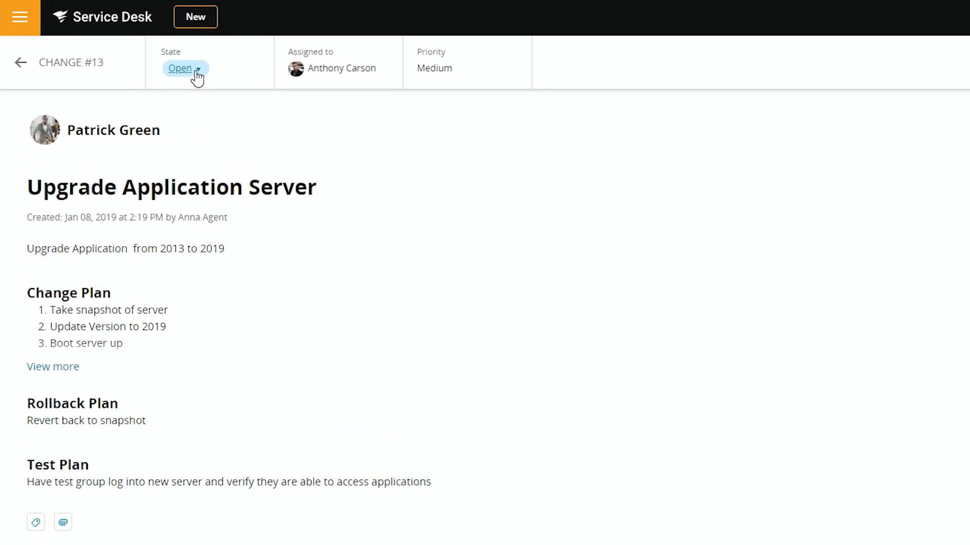
# Set change #13's state to Pending CAB Approval and open 'Upgrade Application Server' from CAB Review
pyautogui.click(183, 68)
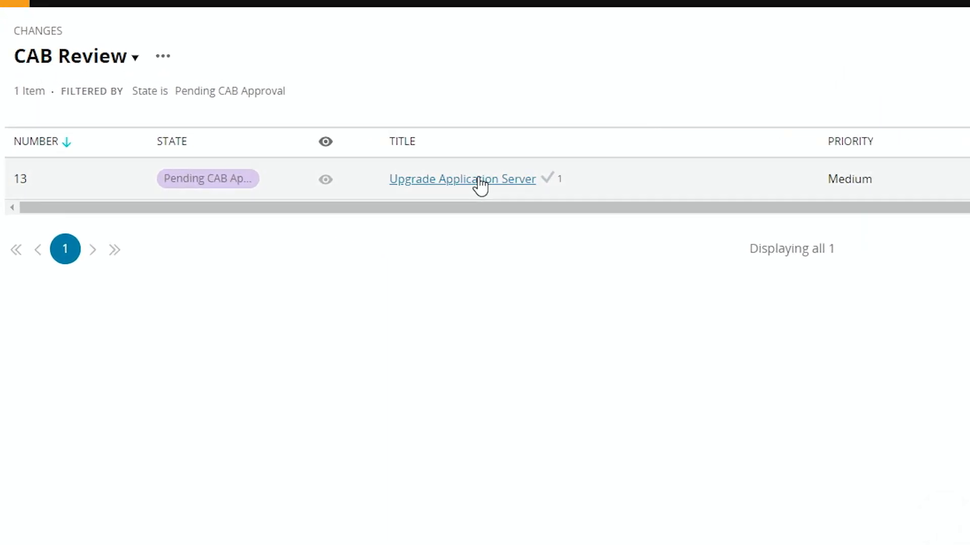
pyautogui.click(462, 179)
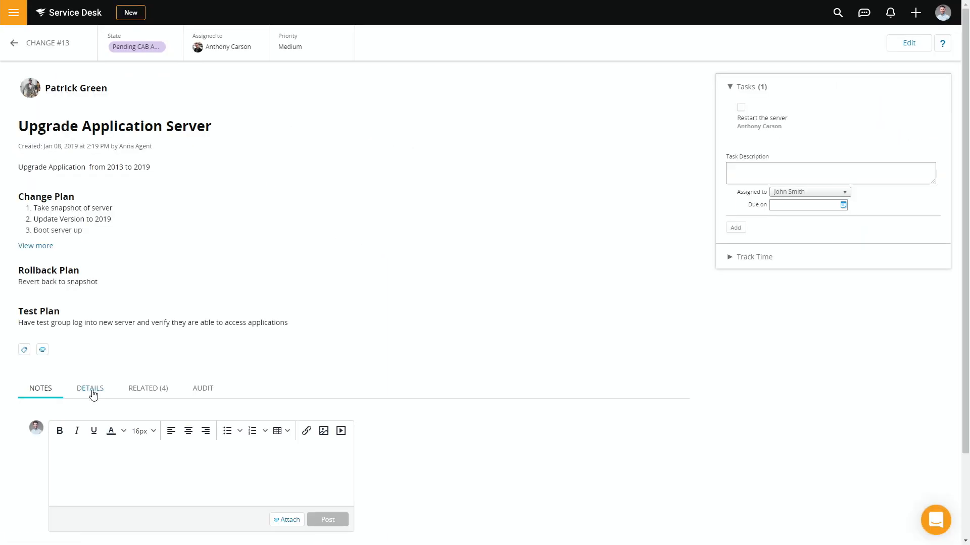